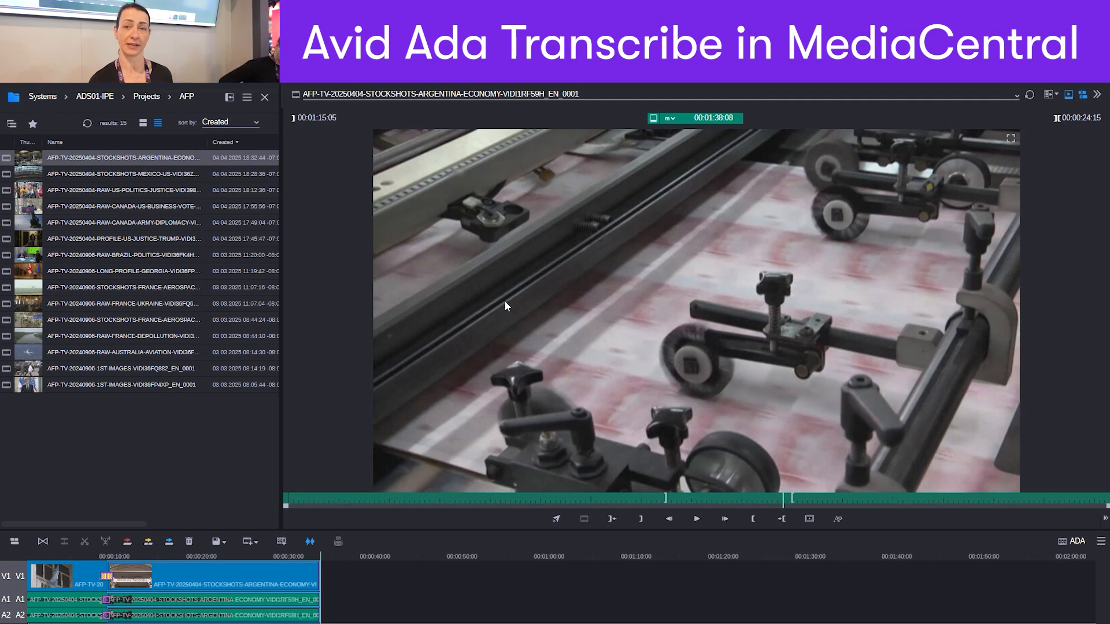
mouse_move(366, 310)
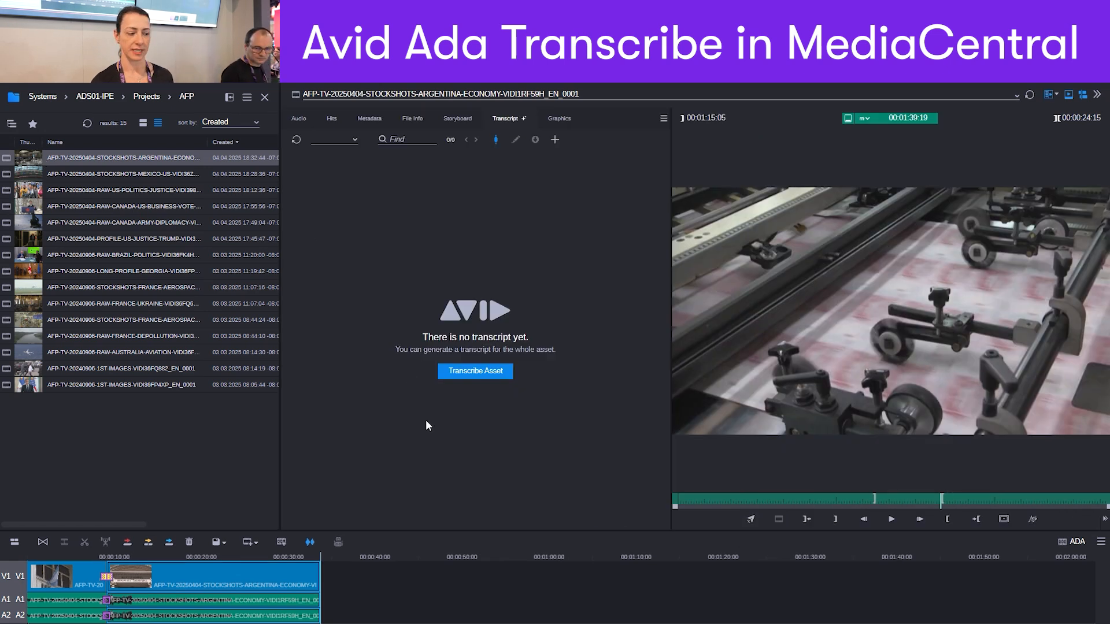
mouse_move(516, 150)
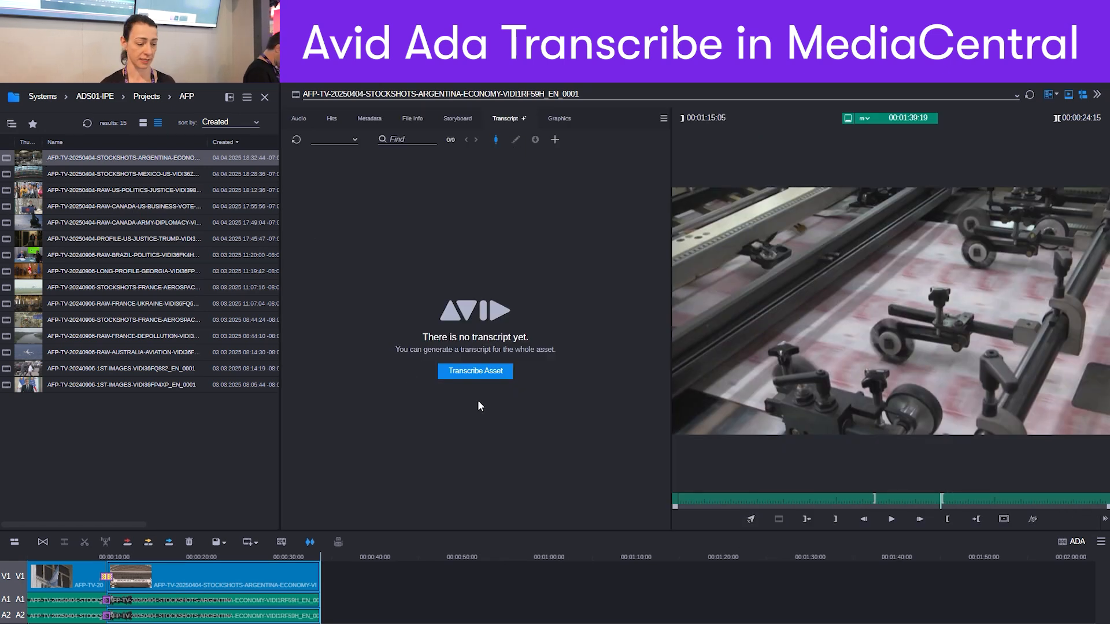
Transcribe the Argentina economy stockshots clip on audio tracks A1-A2.
click(474, 371)
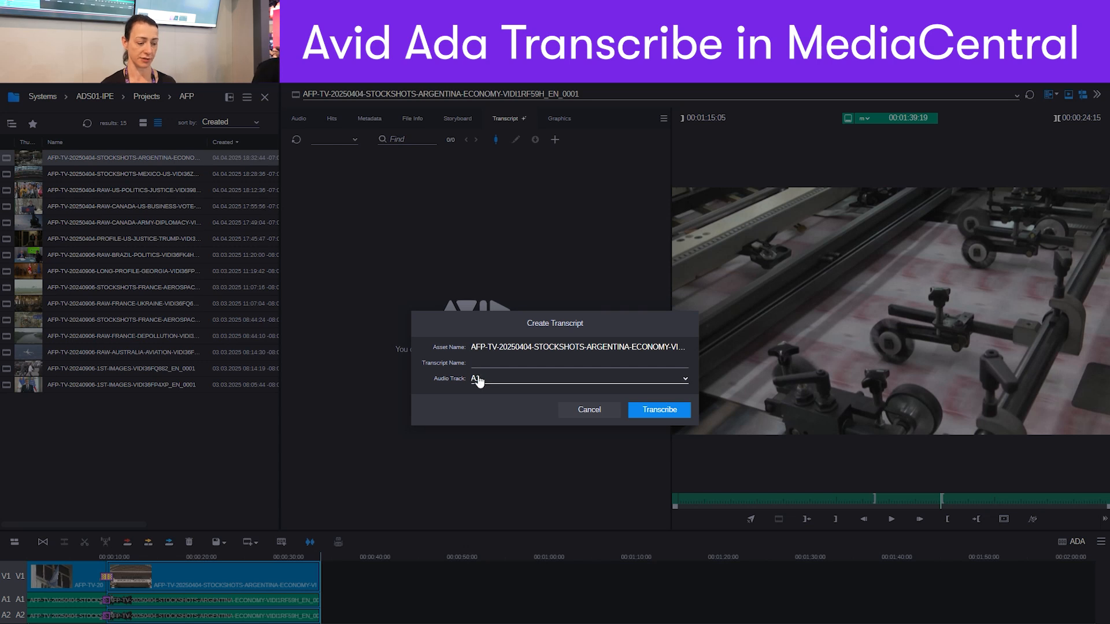
click(577, 378)
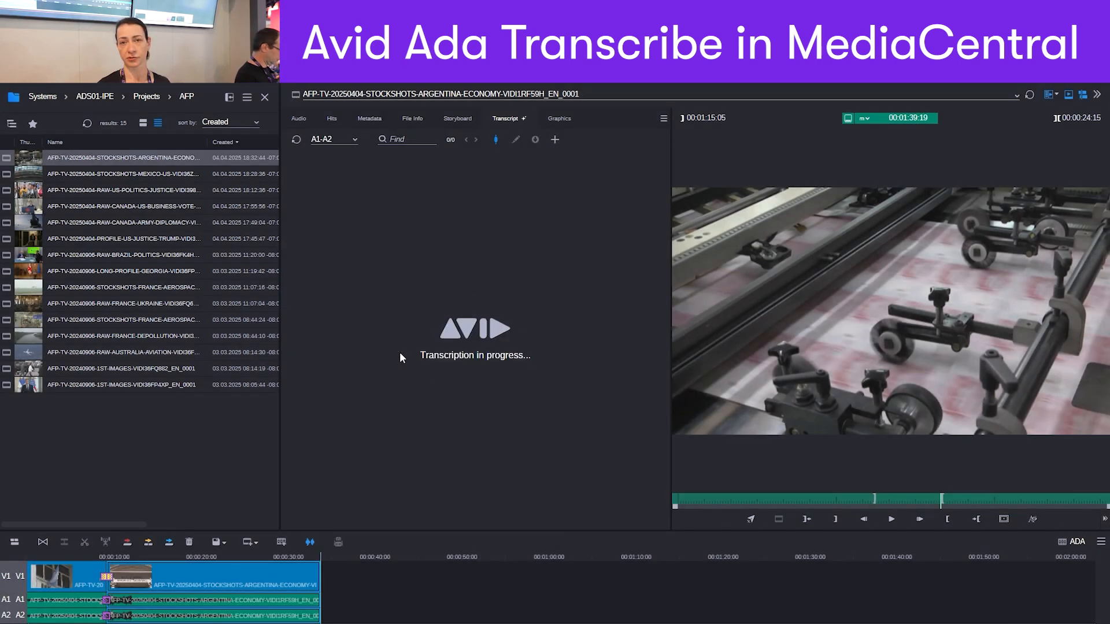
mouse_move(418, 377)
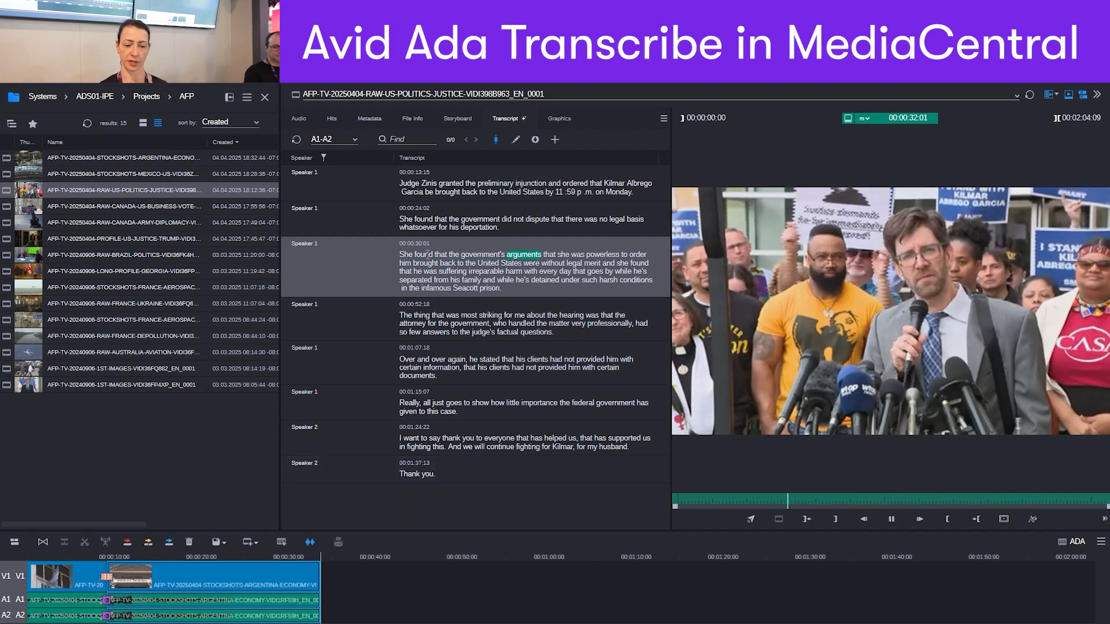
Cue playback to the word 'The' at 00:00:52:18 in the hearing passage.
click(890, 520)
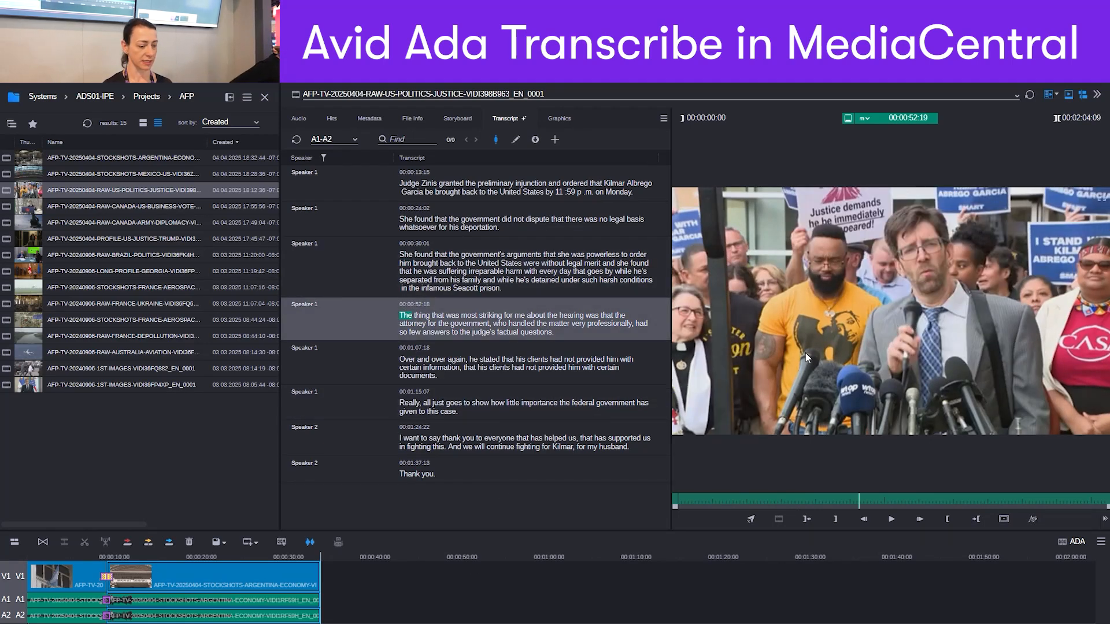
mouse_move(809, 346)
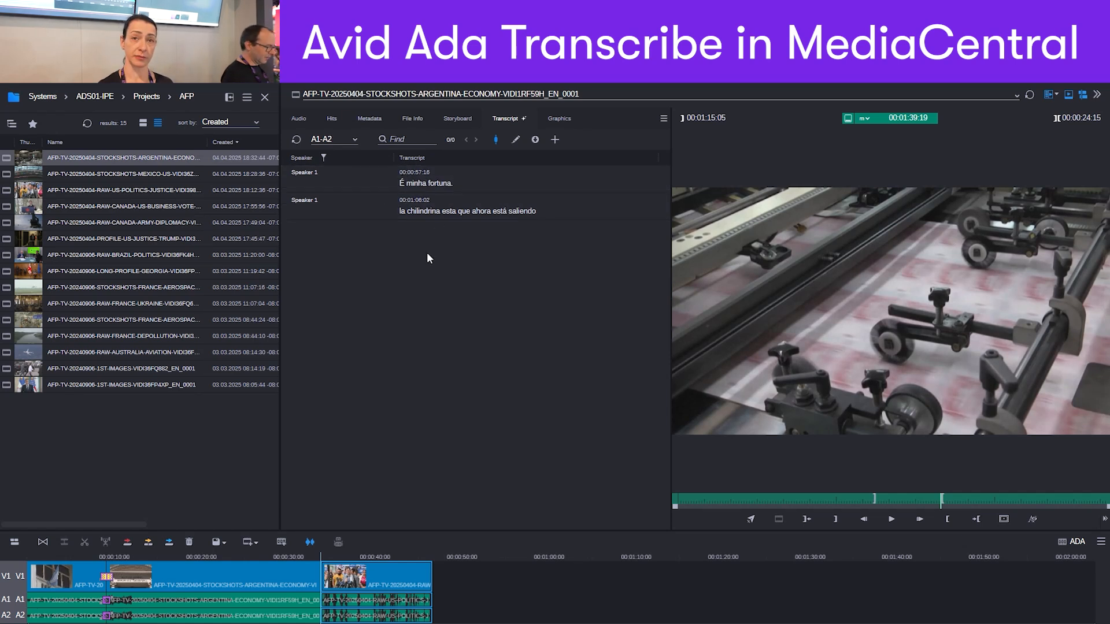
mouse_move(474, 306)
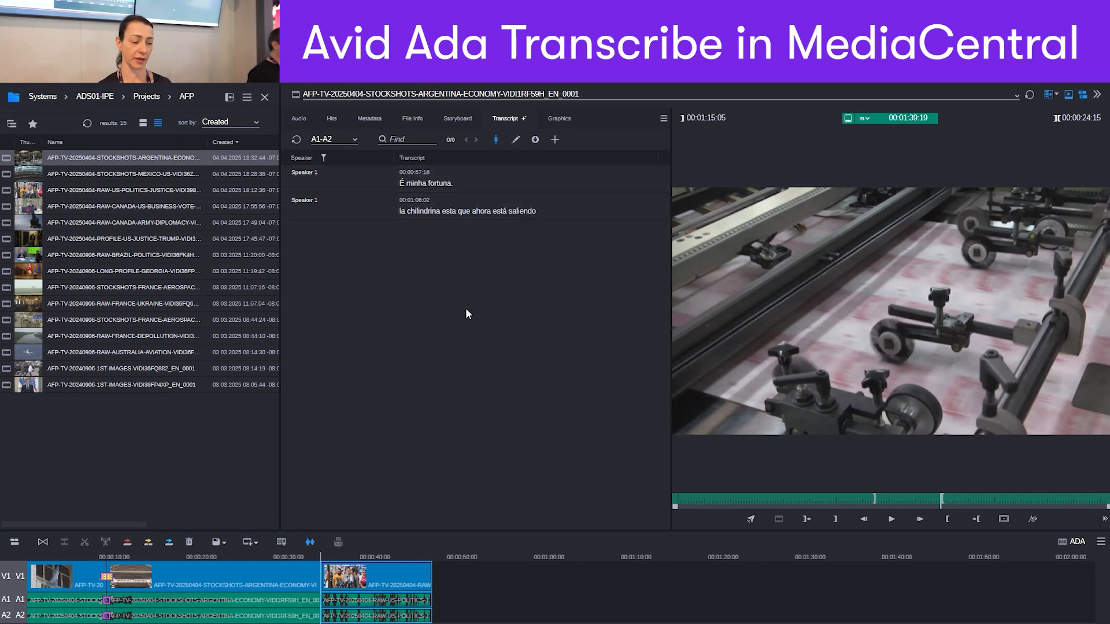
mouse_move(460, 394)
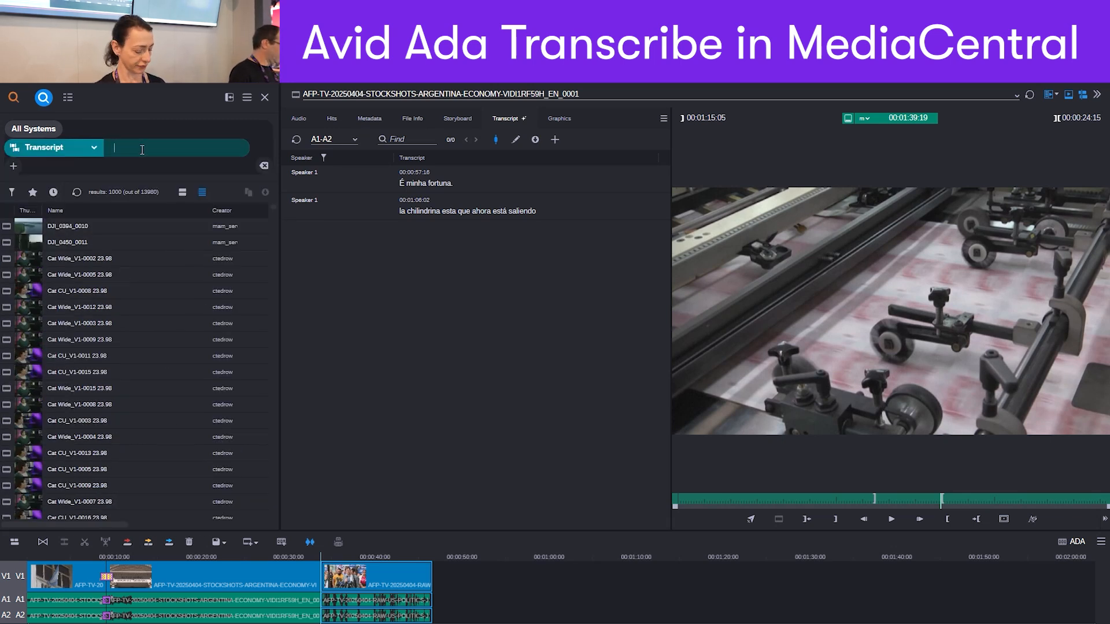
Search transcripts for 'government' and show the Canada Trudeau profile clip's metadata.
text(government)
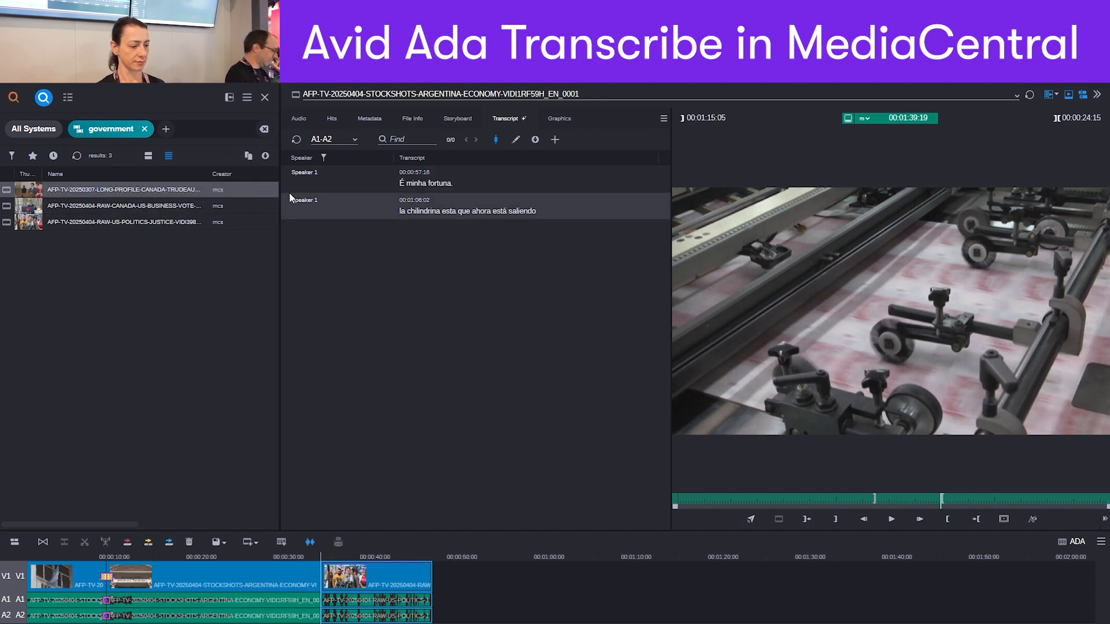
click(124, 188)
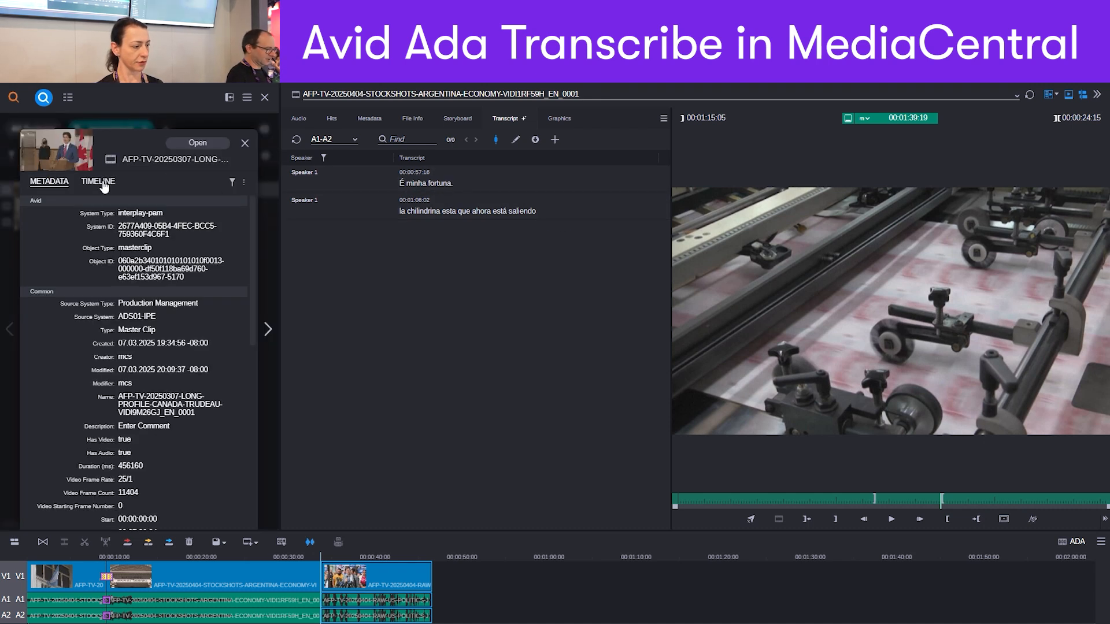